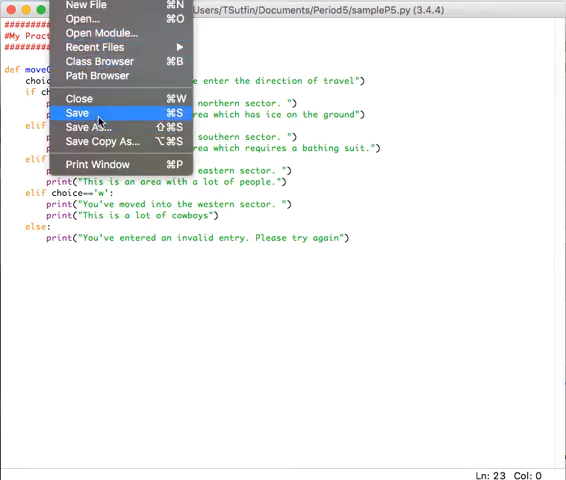
# - Save the practice program, run it once in the shell and return to its code
pyautogui.click(76, 112)
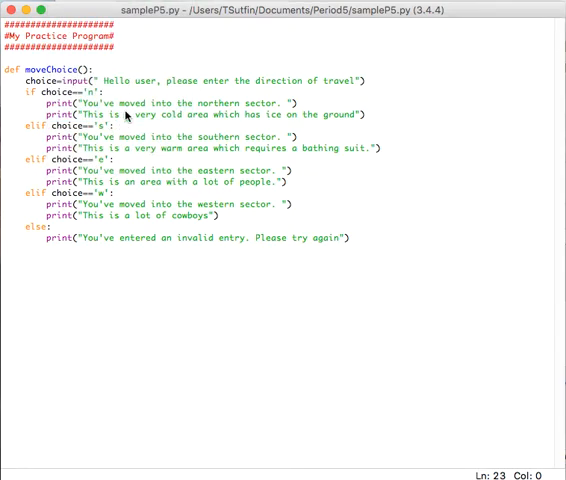
pyautogui.moveTo(200, 104)
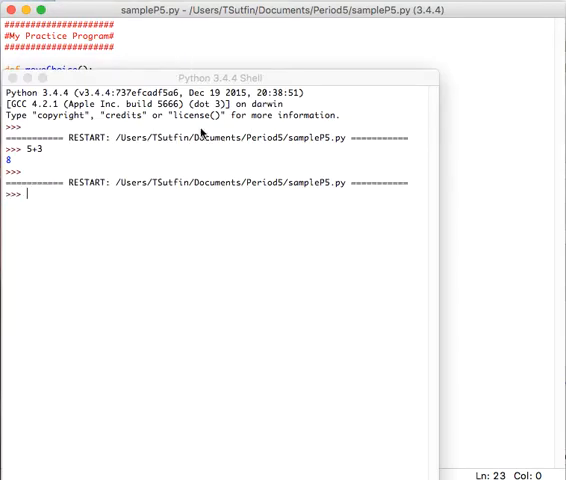
pyautogui.moveTo(100, 178)
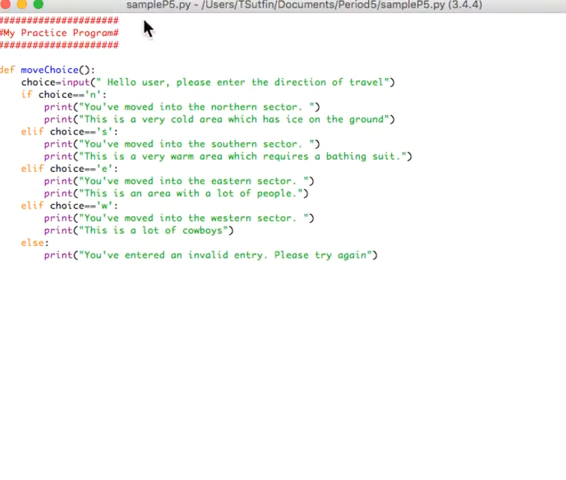
pyautogui.scroll(3)
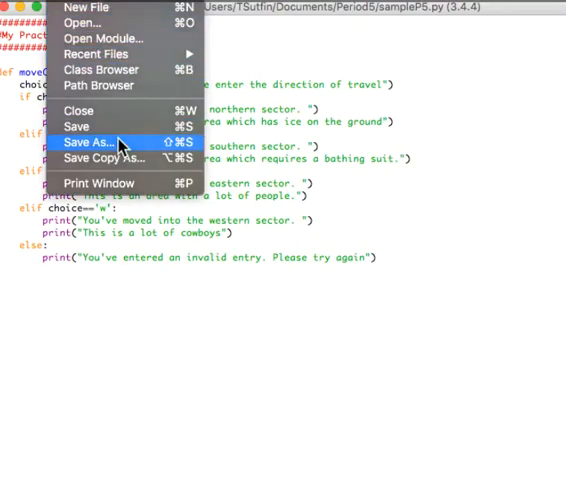
# - Save the script as sampleP7.py and add a moveChoice() call below the function
pyautogui.click(90, 142)
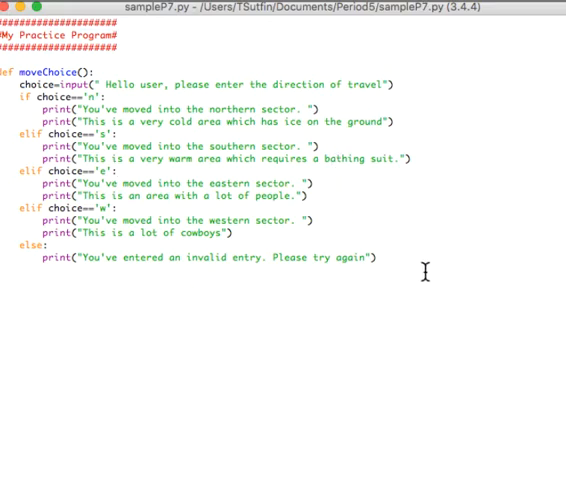
pyautogui.moveTo(266, 268)
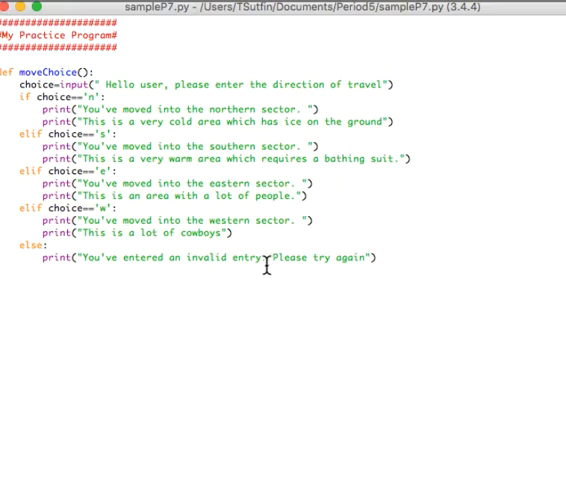
pyautogui.write('moveCh')
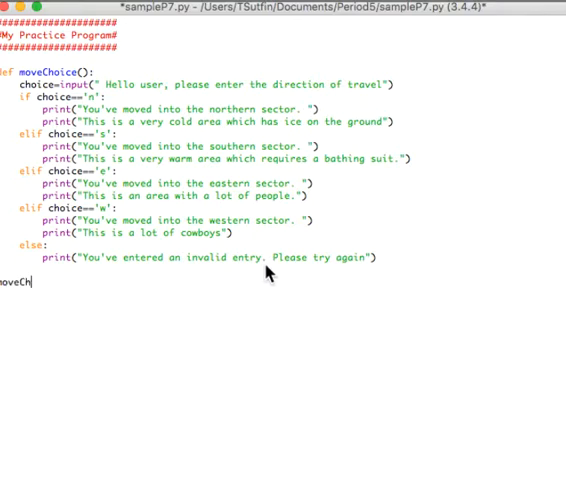
pyautogui.write('oice(')
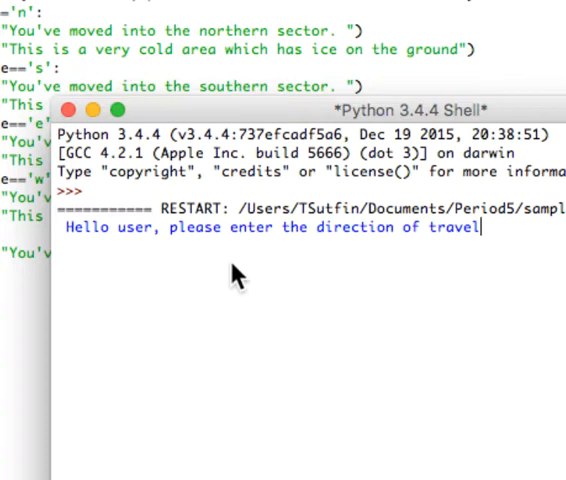
pyautogui.moveTo(160, 176)
pyautogui.write('q')
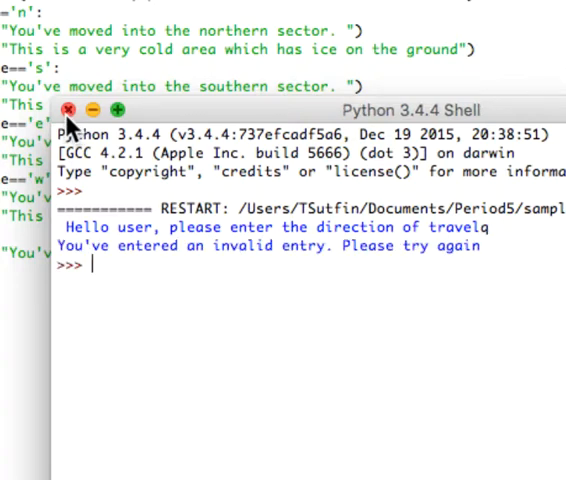
# - Run sampleP7.py, enter an invalid direction to get the error message, and close the shell
pyautogui.click(68, 108)
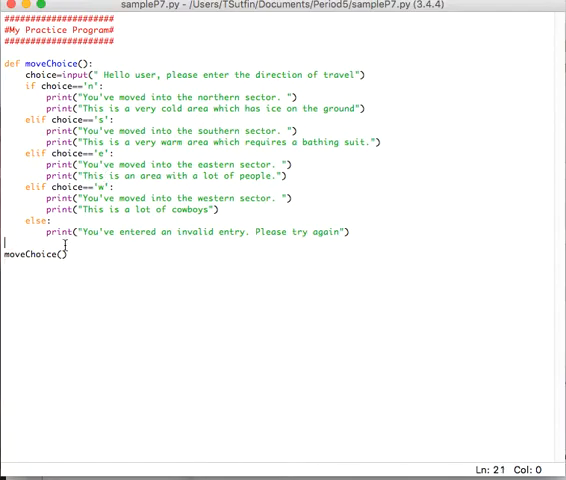
# - Define a new directions() function above the moveChoice() call
pyautogui.press('Backspace')
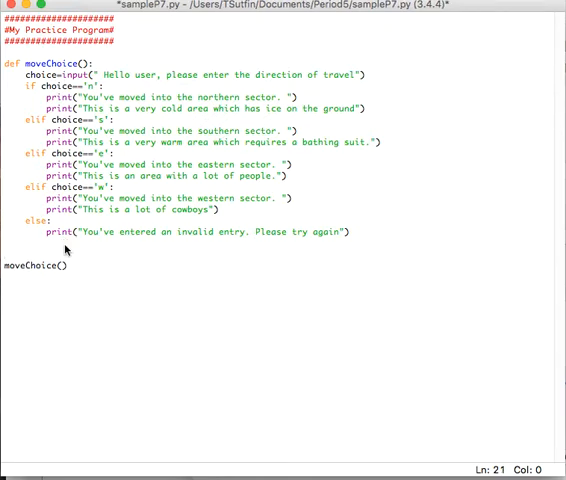
pyautogui.write('def')
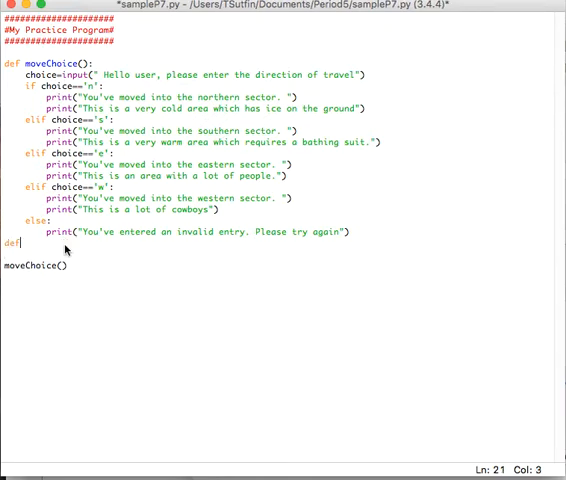
pyautogui.write('(')
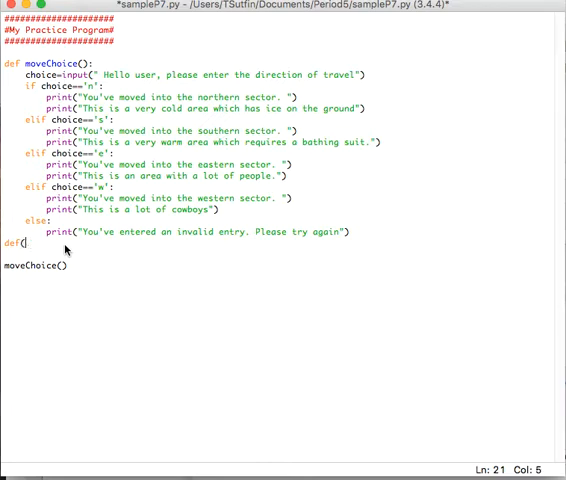
pyautogui.press('Backspace')
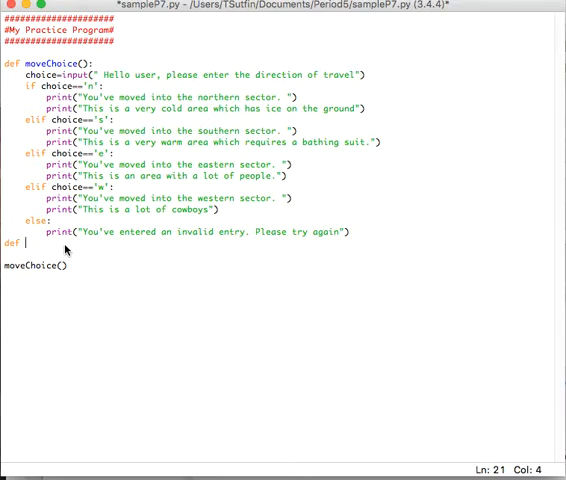
pyautogui.write('directions')
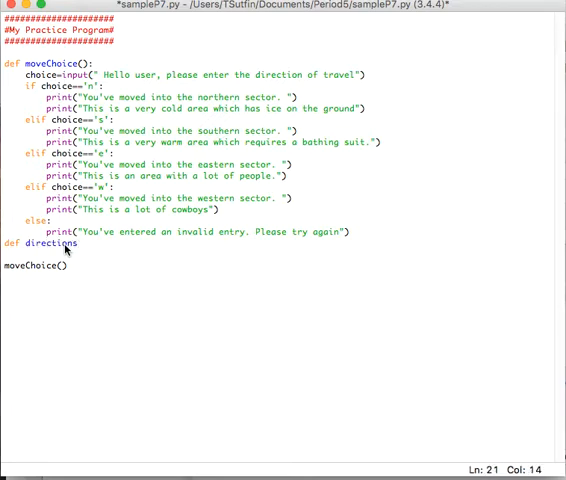
pyautogui.write('():')
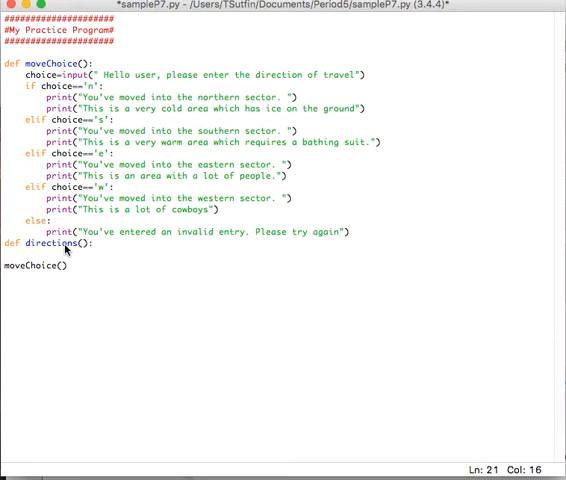
pyautogui.press('Return')
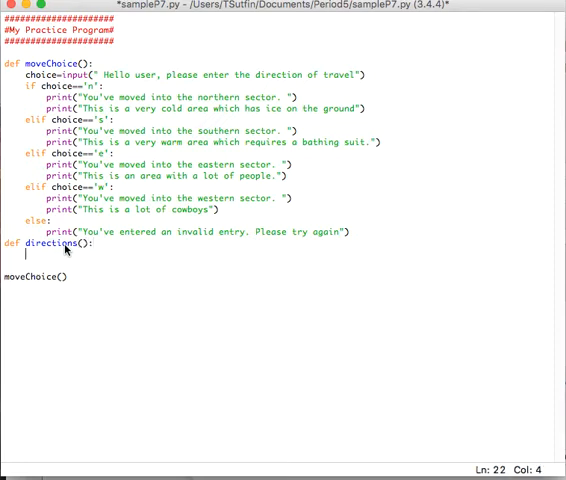
# - Give directions() two copied print lines with their indentation fixed, ready to rewrite the first message
pyautogui.write('print("You\'ve moved into the northern sector.')
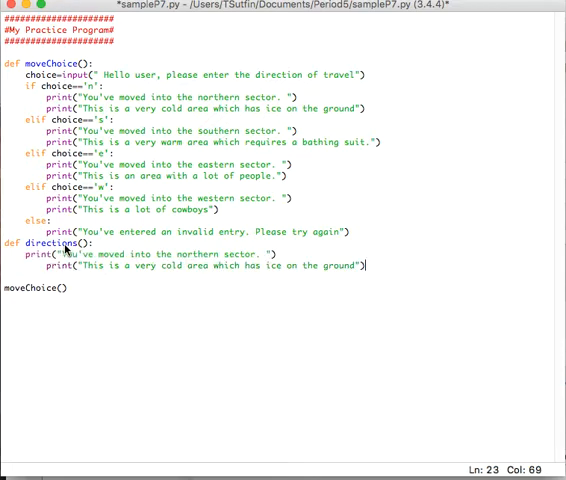
pyautogui.click(284, 254)
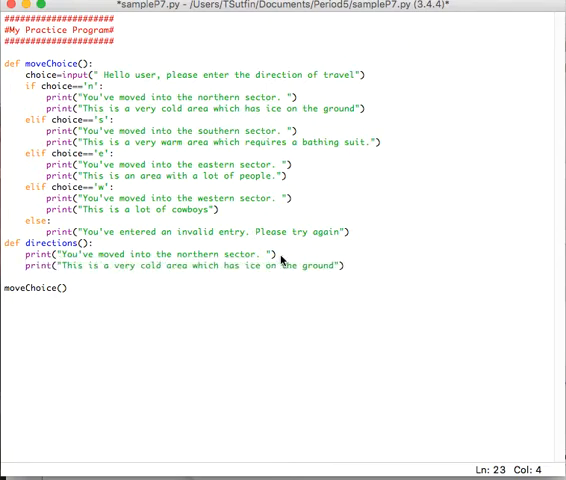
pyautogui.click(78, 254)
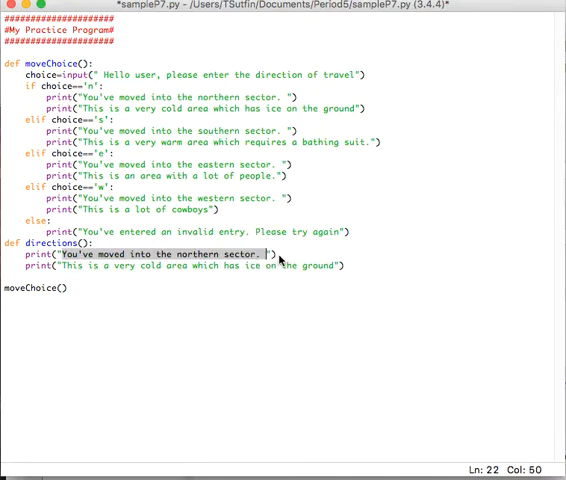
# - Rewrite the first print as a welcome to the world of neverland
pyautogui.write('You enter t")')
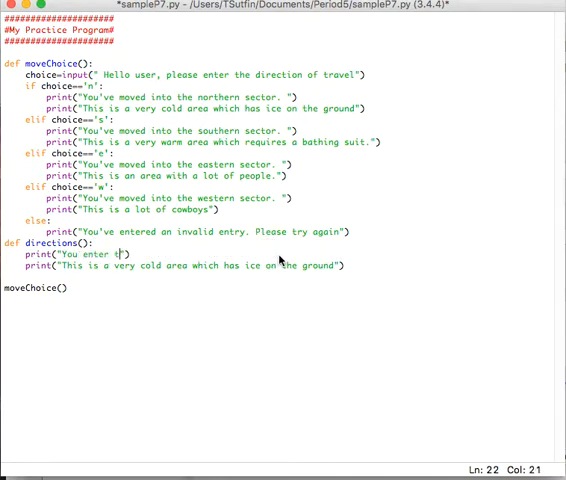
pyautogui.write('he world of never')
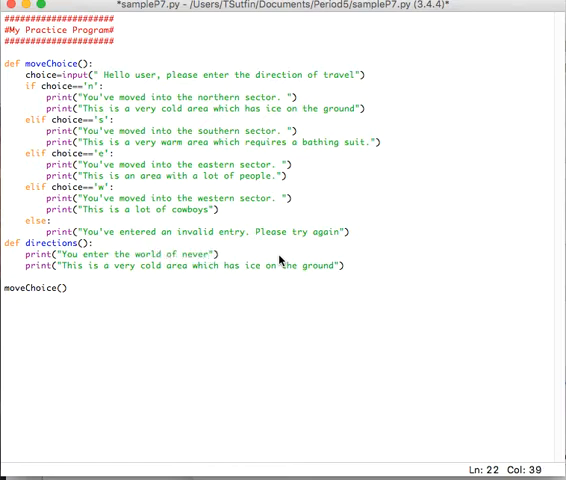
pyautogui.write('land.')
pyautogui.click(174, 266)
pyautogui.write('print("to move around you must enter the ')
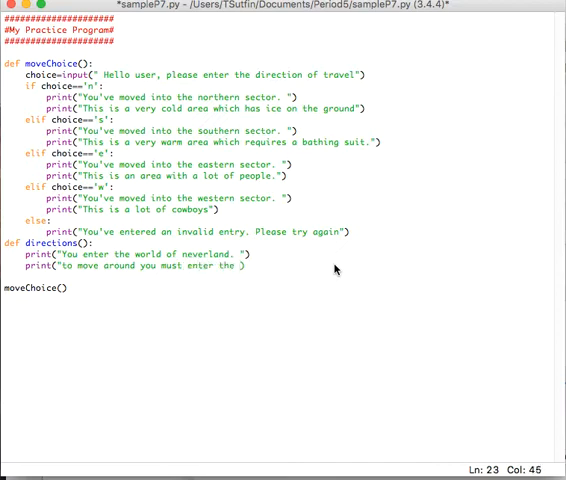
# - Rewrite the second print to explain pressing n, s, e or w to move, then end the function
pyautogui.write('n,s,e, or')
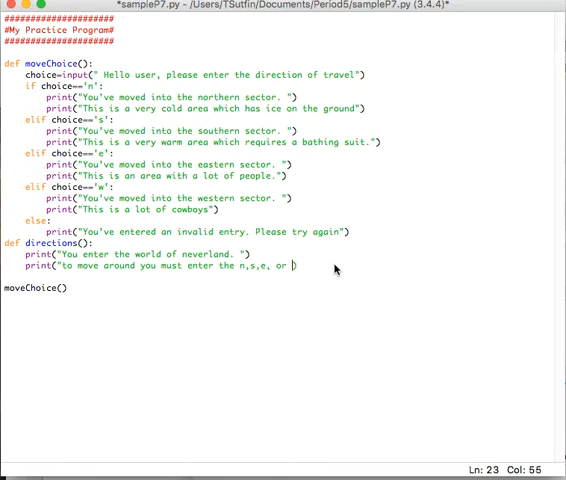
pyautogui.write('key)')
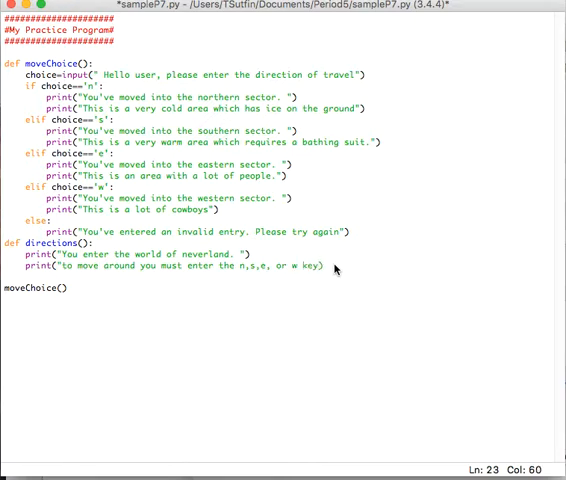
pyautogui.write('to move in that directio')
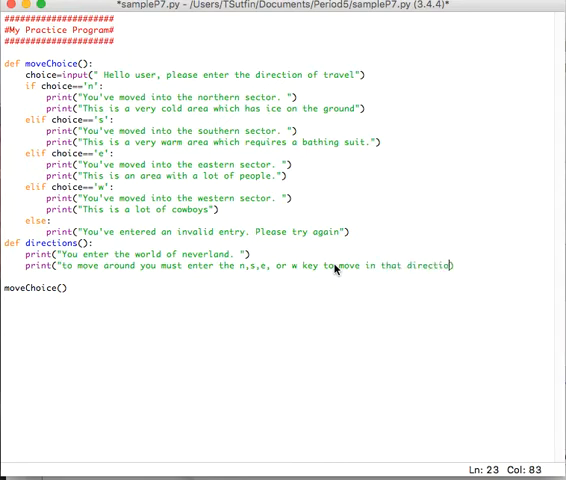
pyautogui.write('ns)')
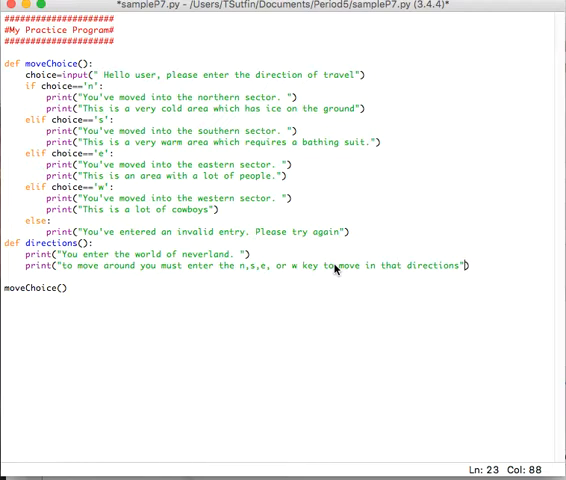
pyautogui.press('Return')
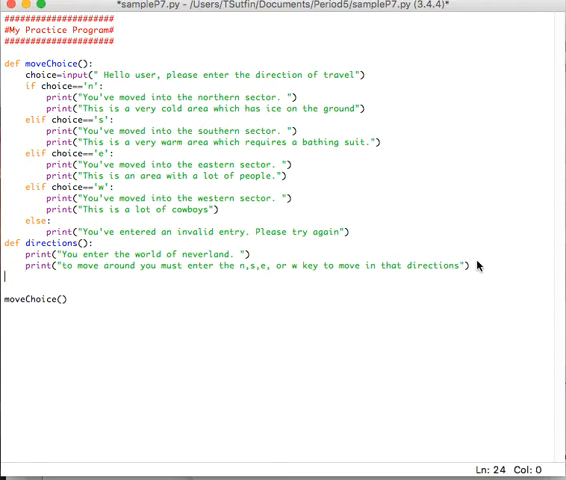
# - Add a misspelled direction() call above moveChoice() and run, getting a NameError in the shell
pyautogui.write('direct')
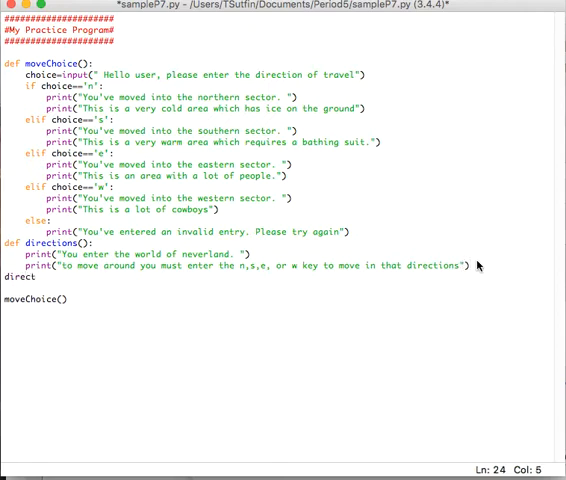
pyautogui.write('ion()')
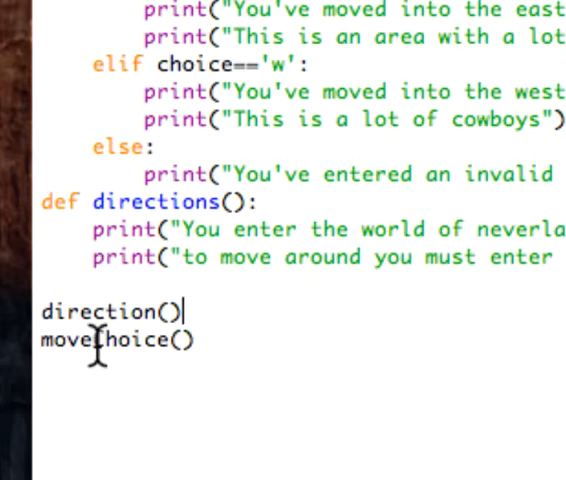
pyautogui.moveTo(262, 338)
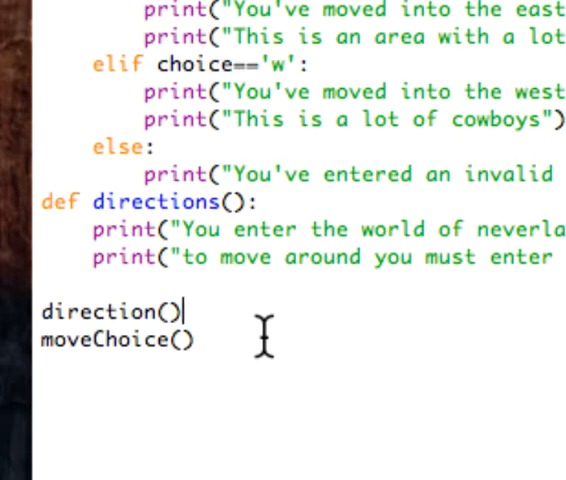
pyautogui.scroll(3)
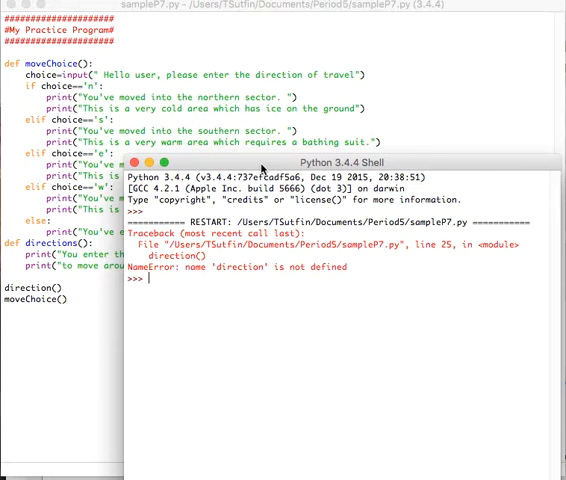
# - Correct the call to directions() and run the program, entering e for an eastern move
pyautogui.click(140, 164)
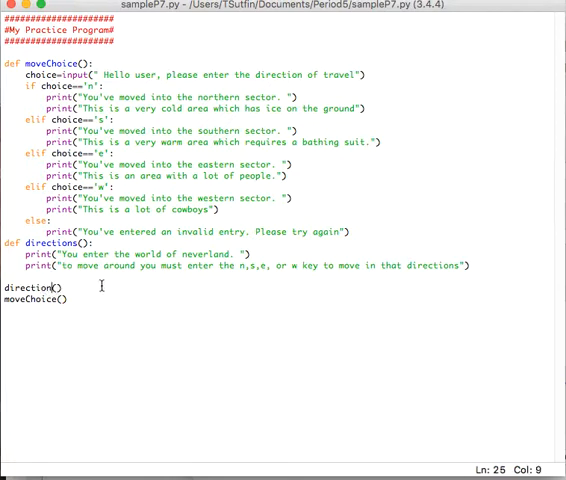
pyautogui.write('s')
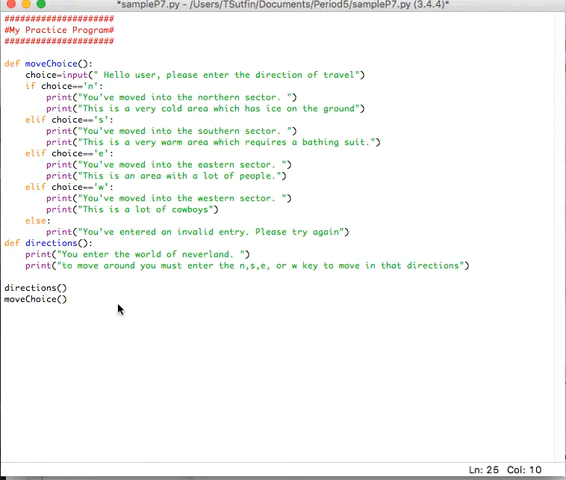
pyautogui.moveTo(136, 288)
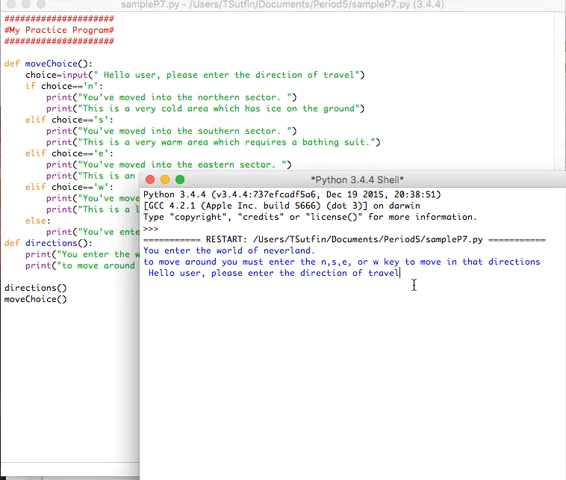
pyautogui.write('e')
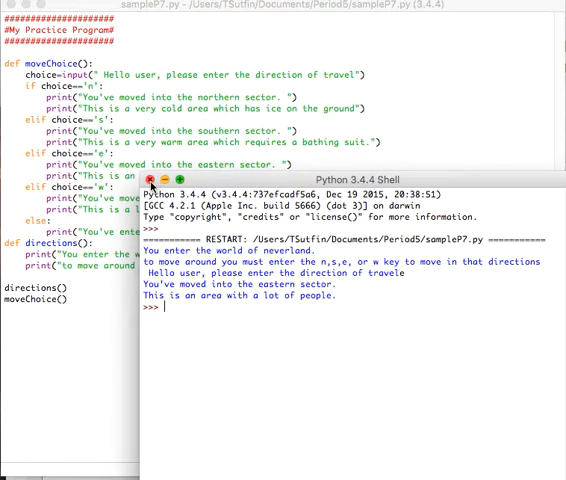
# - Run sampleP7.py again and submit an empty direction to test the invalid-entry message
pyautogui.click(150, 190)
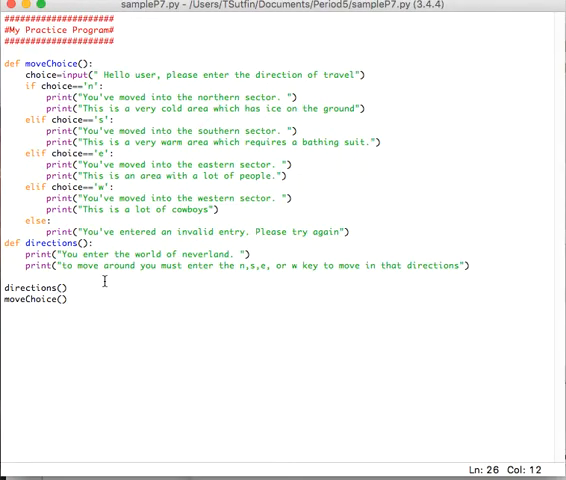
pyautogui.press('f5')
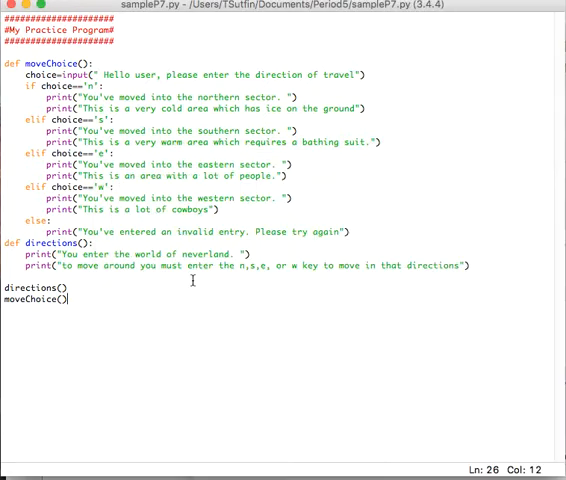
pyautogui.moveTo(124, 304)
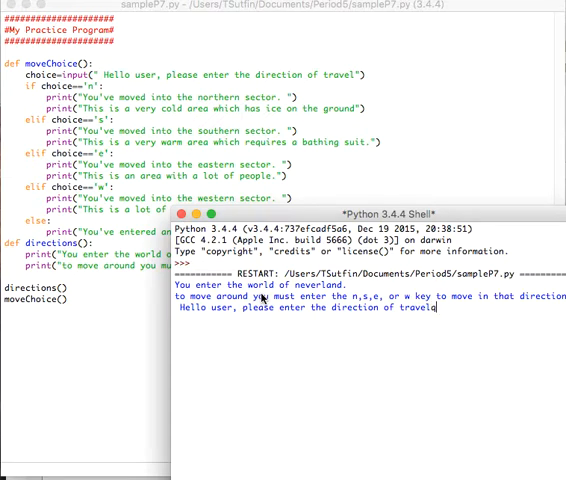
pyautogui.press('Return')
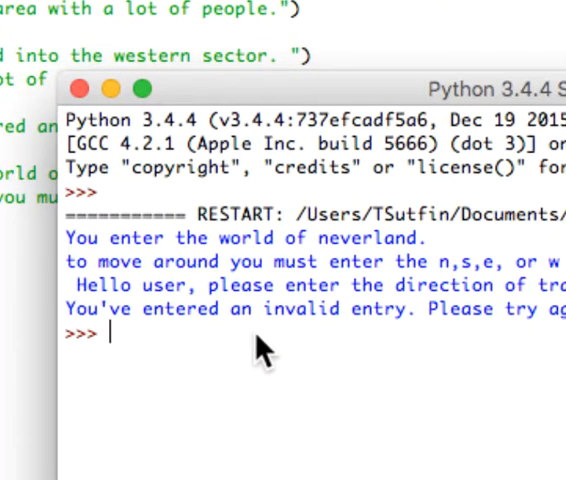
pyautogui.moveTo(218, 250)
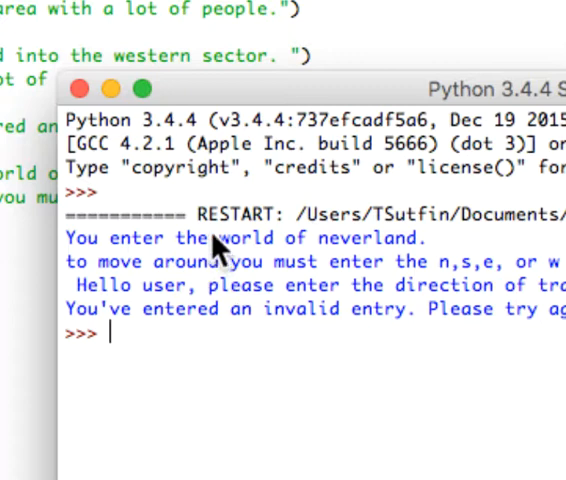
pyautogui.moveTo(78, 88)
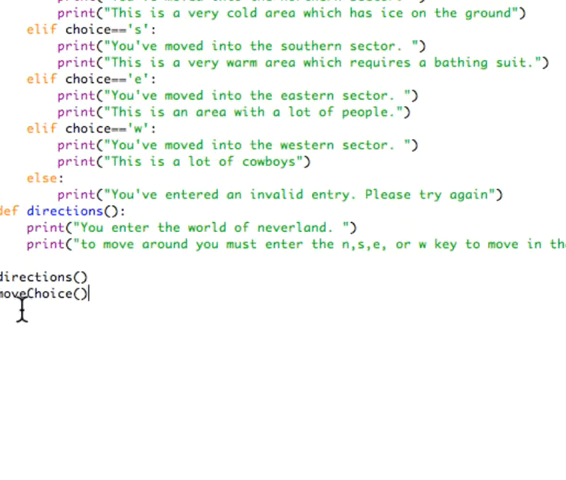
# - Move the moveChoice() call inside directions(), leaving only directions() at the bottom
pyautogui.scroll(3)
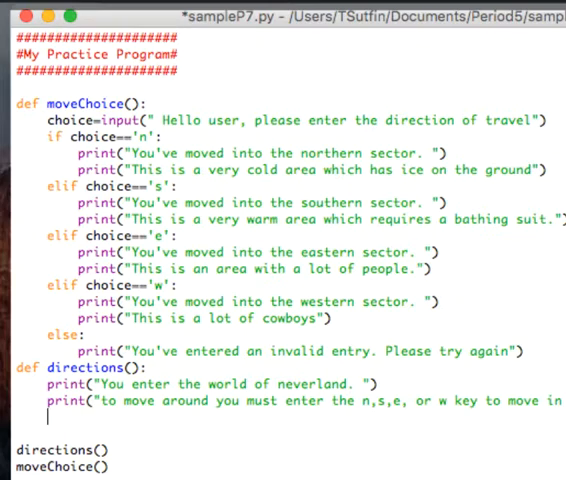
pyautogui.write('moveChoi')
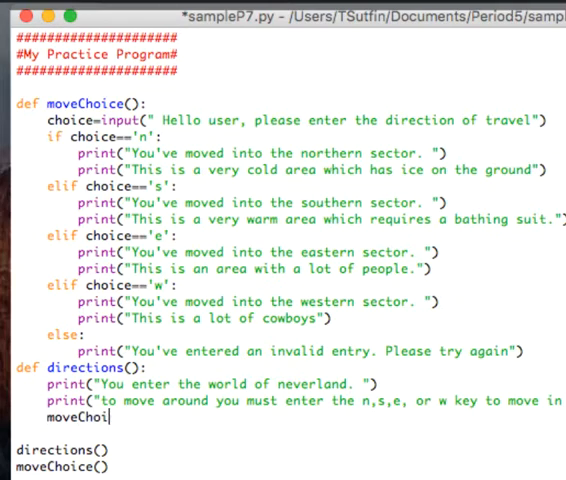
pyautogui.write('ce(')
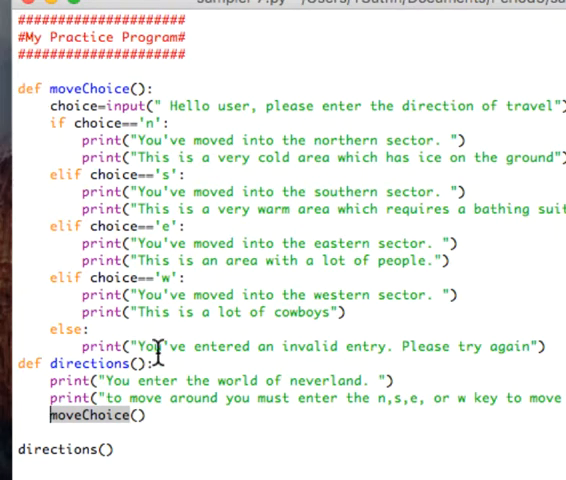
pyautogui.moveTo(28, 464)
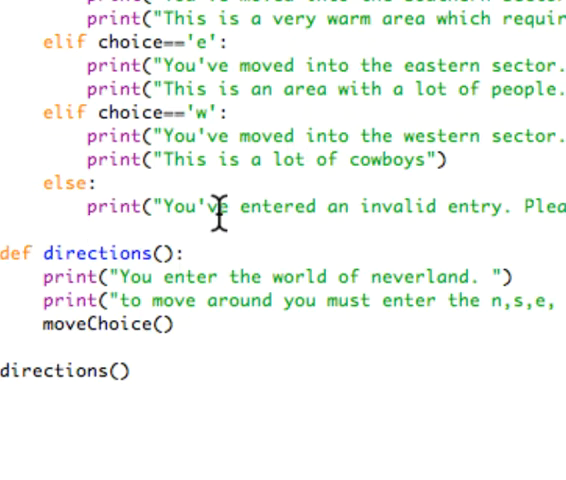
# - Make the else branch call directions() again and run to confirm invalid input re-prompts
pyautogui.write('directions(')
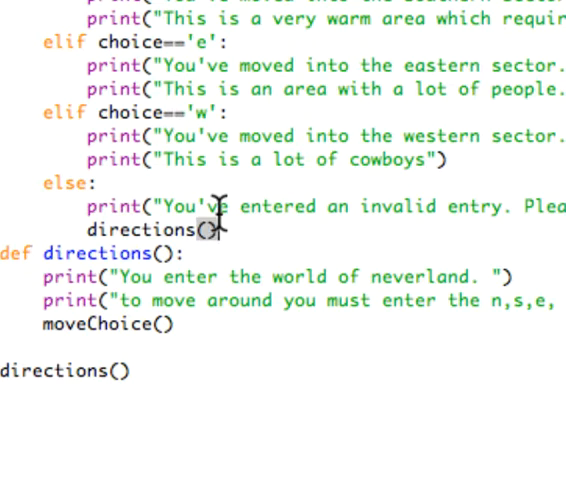
pyautogui.doubleClick(64, 186)
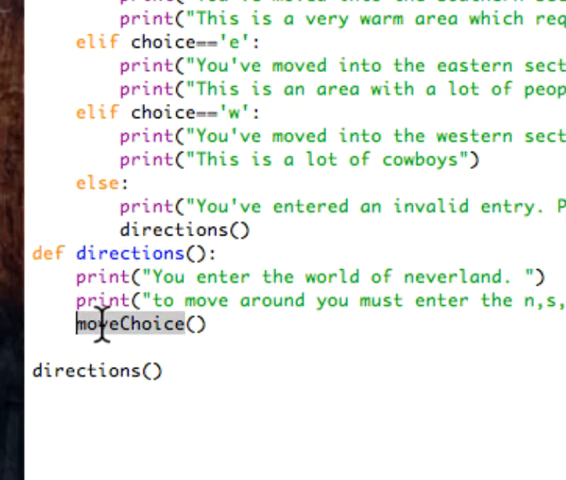
pyautogui.scroll(3)
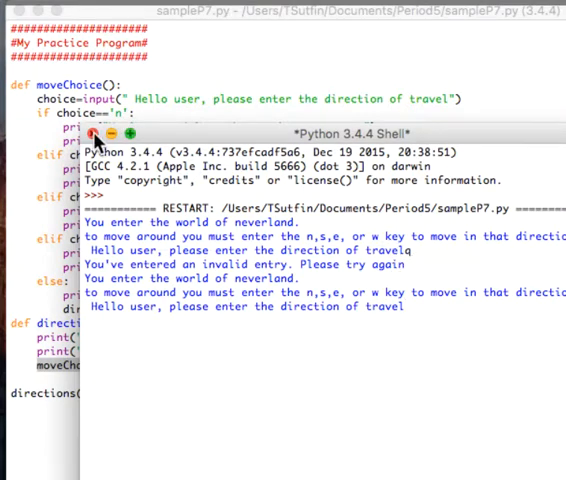
# - Close the Python shell and confirm stopping the still-running program
pyautogui.click(90, 136)
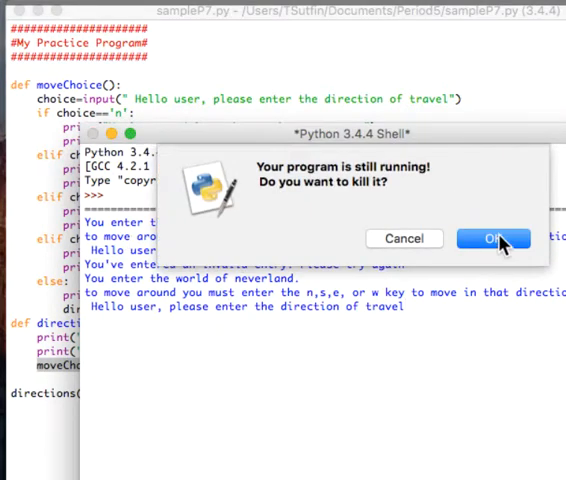
pyautogui.click(492, 238)
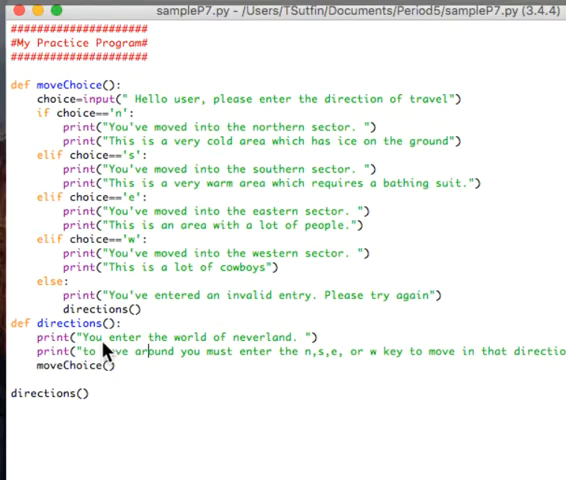
pyautogui.moveTo(476, 294)
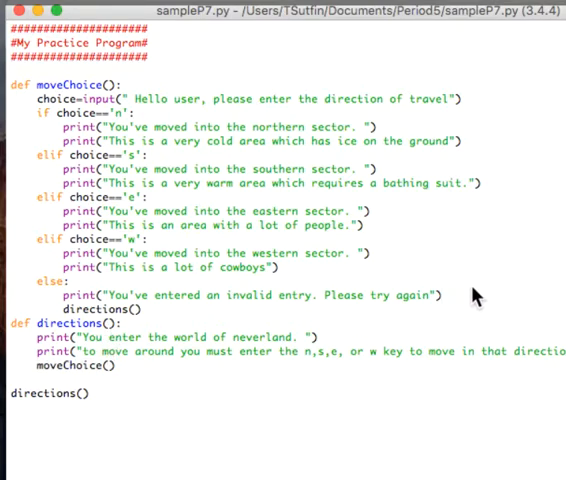
# - Add print(" ") before directions() in the else branch and end the prompt with ' : '
pyautogui.write('Pr')
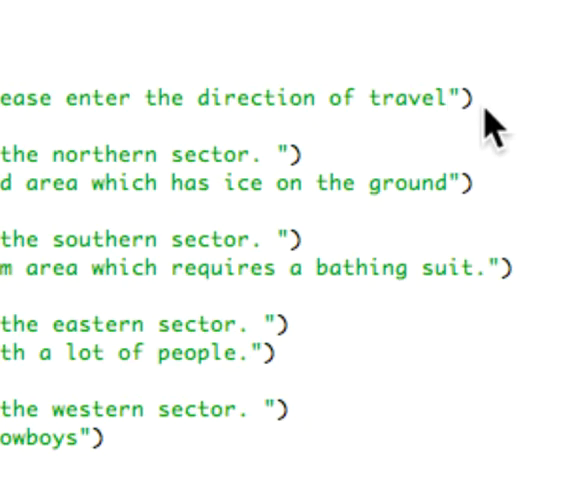
pyautogui.write(':')
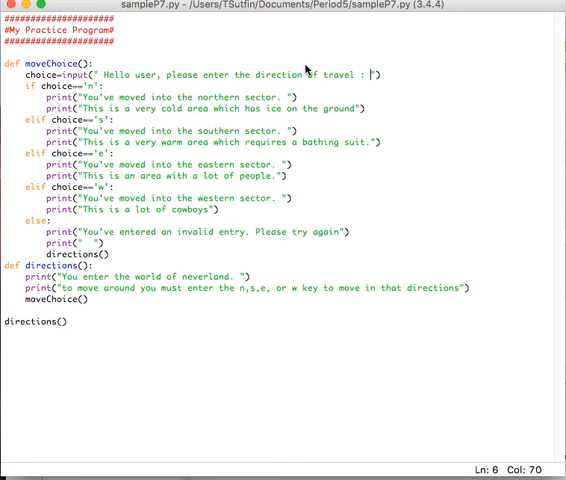
# - Run sampleP7.py, enter invalid 'q' to see the re-prompt, then 'w' to enter the western sector
pyautogui.press('F5')
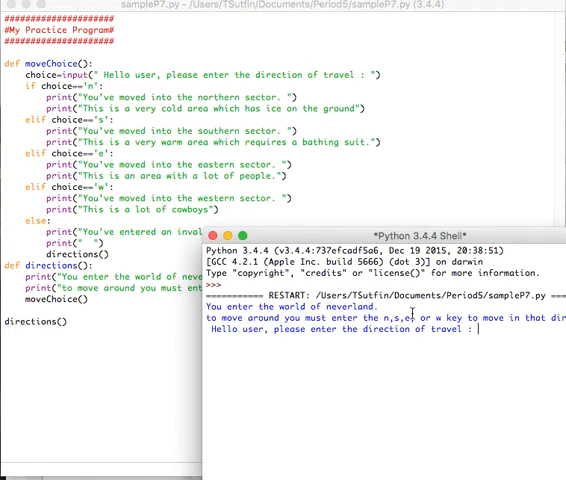
pyautogui.moveTo(380, 232); pyautogui.dragTo(344, 144)
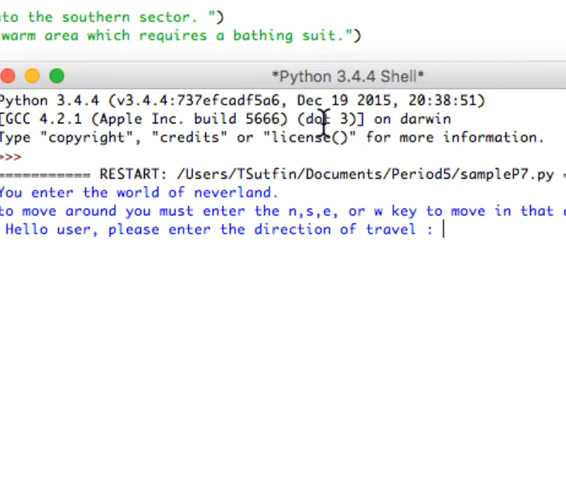
pyautogui.write('q')
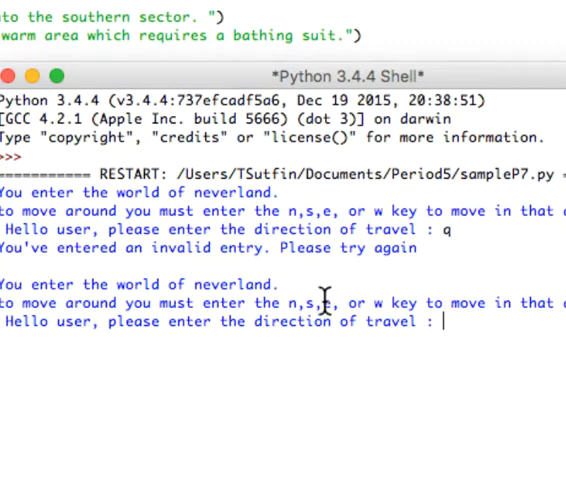
pyautogui.moveTo(536, 310)
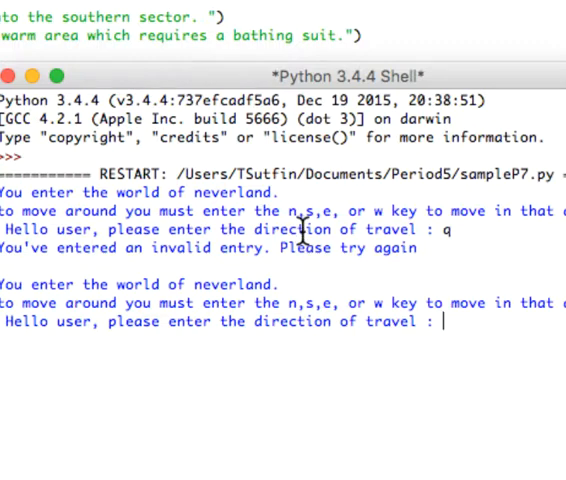
pyautogui.moveTo(400, 240)
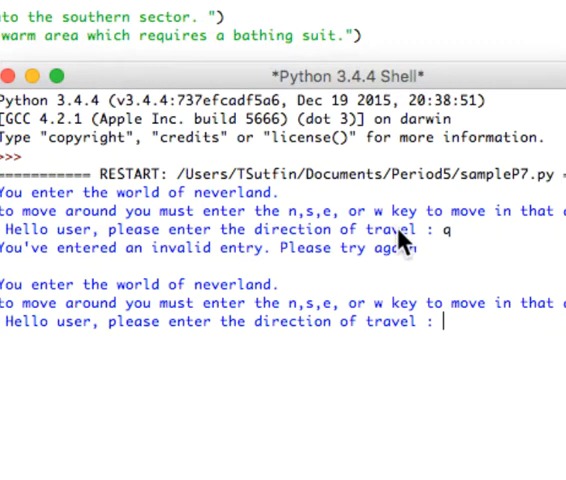
pyautogui.write('w')
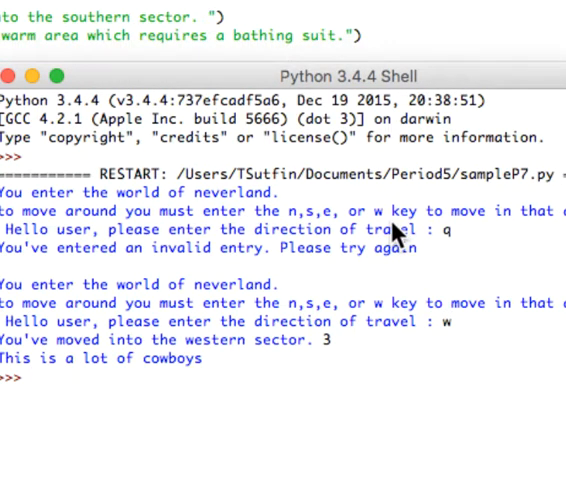